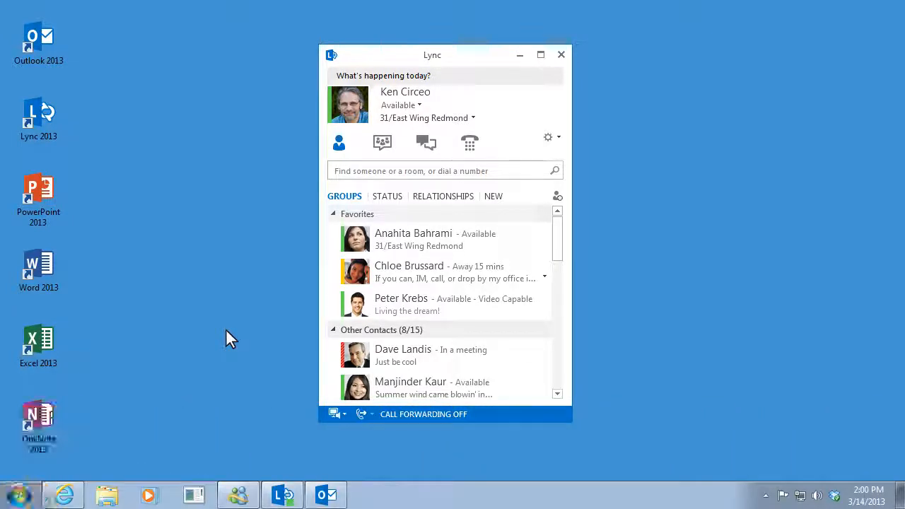
pyautogui.moveTo(253, 376)
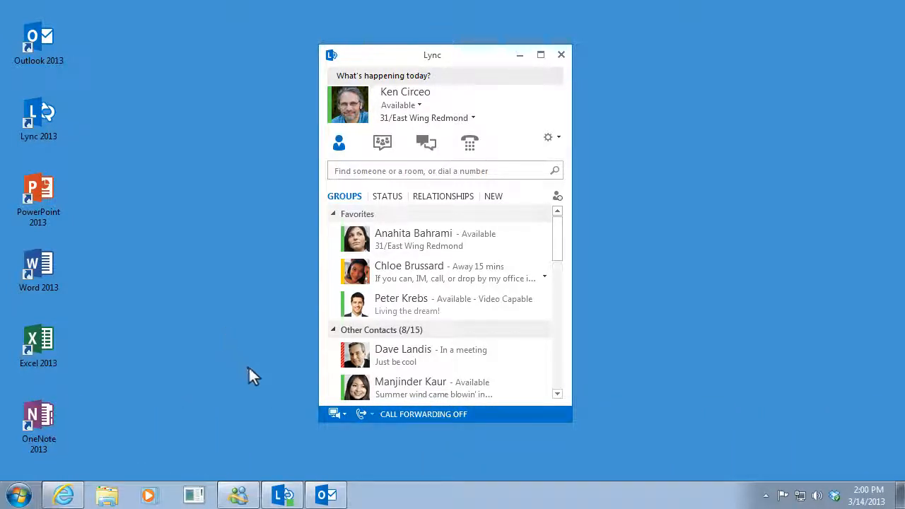
# Bring up the Select Primary Device menu listing handset, headset and PC mic and speakers.
pyautogui.click(334, 414)
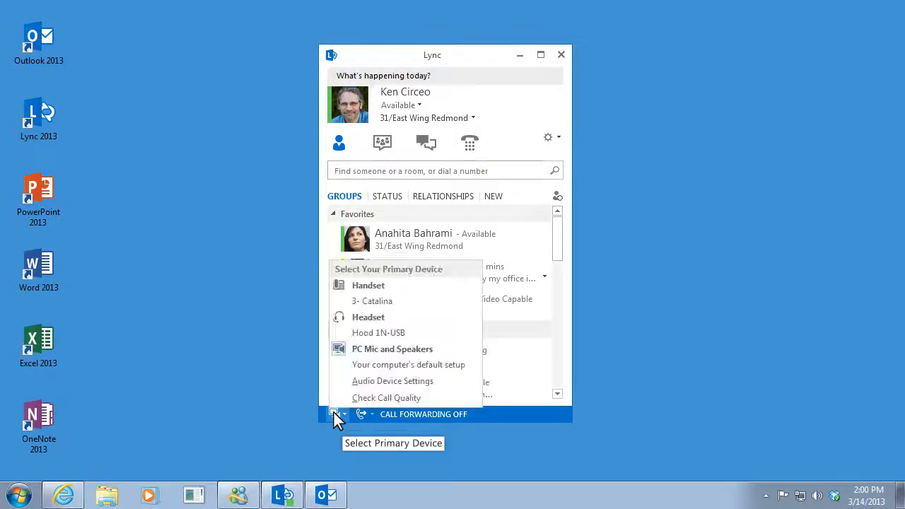
pyautogui.moveTo(393, 380)
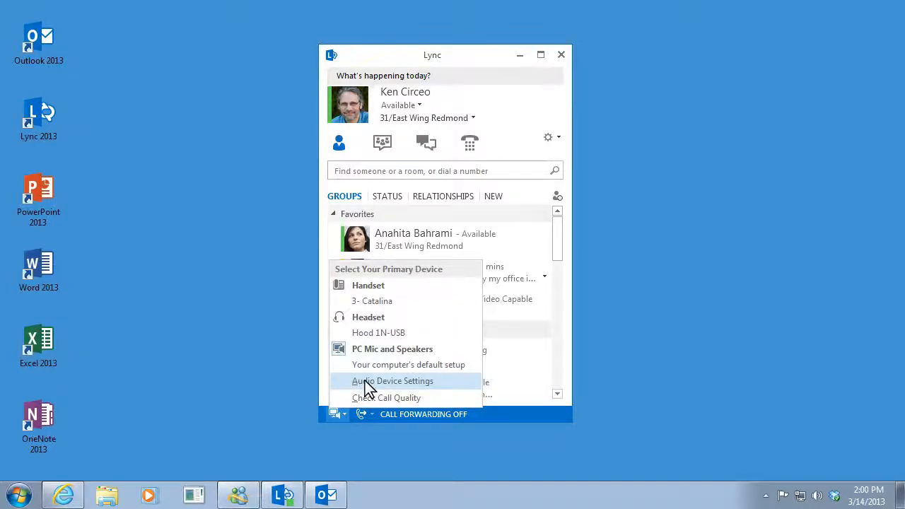
# In Audio Device Settings, choose Headset (USB) as the device for audio calls.
pyautogui.click(394, 381)
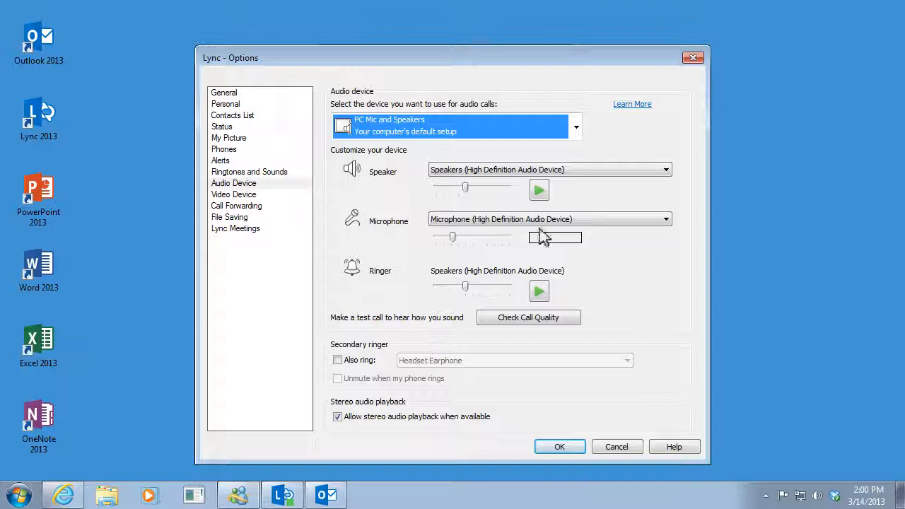
pyautogui.click(576, 127)
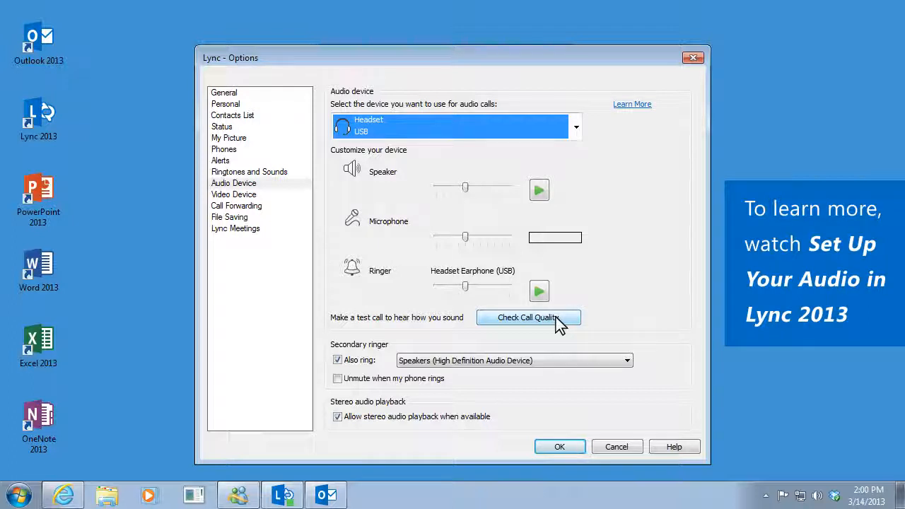
pyautogui.moveTo(532, 135)
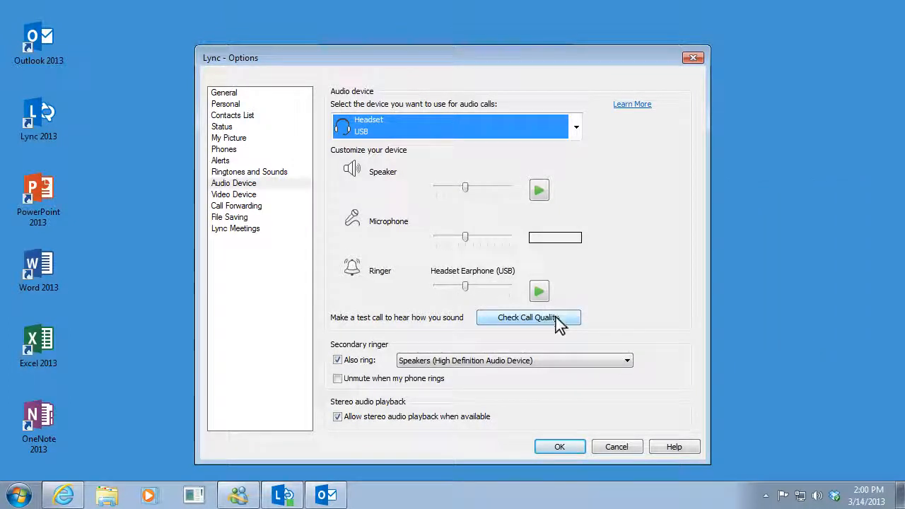
# Run a Check Call Quality test call and keep the audio settings with OK.
pyautogui.click(529, 317)
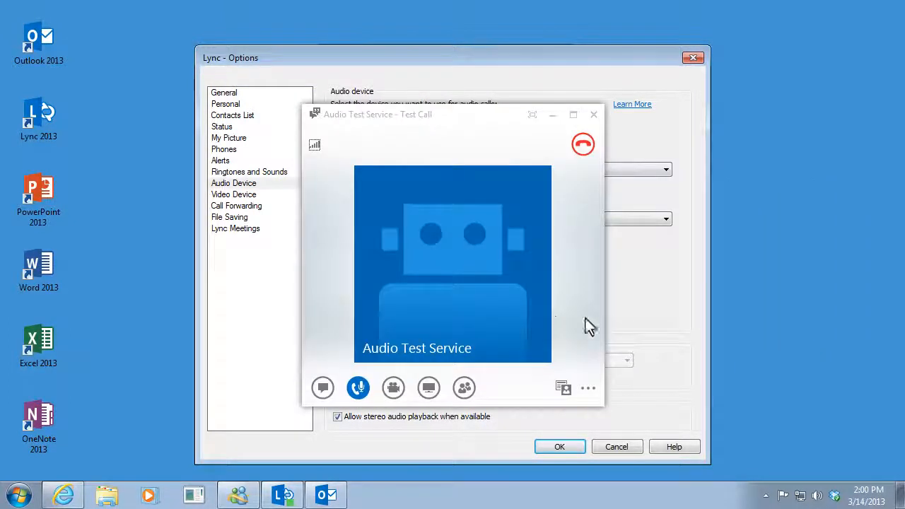
pyautogui.moveTo(664, 310)
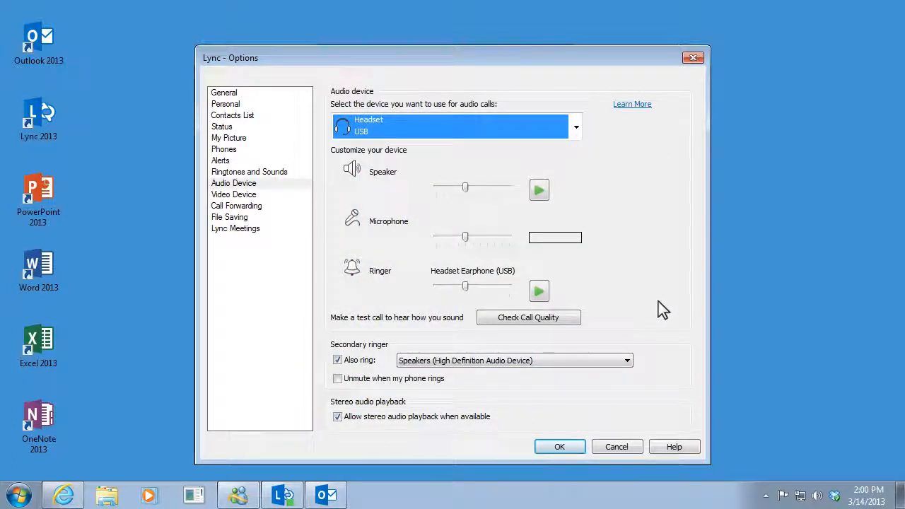
pyautogui.moveTo(581, 449)
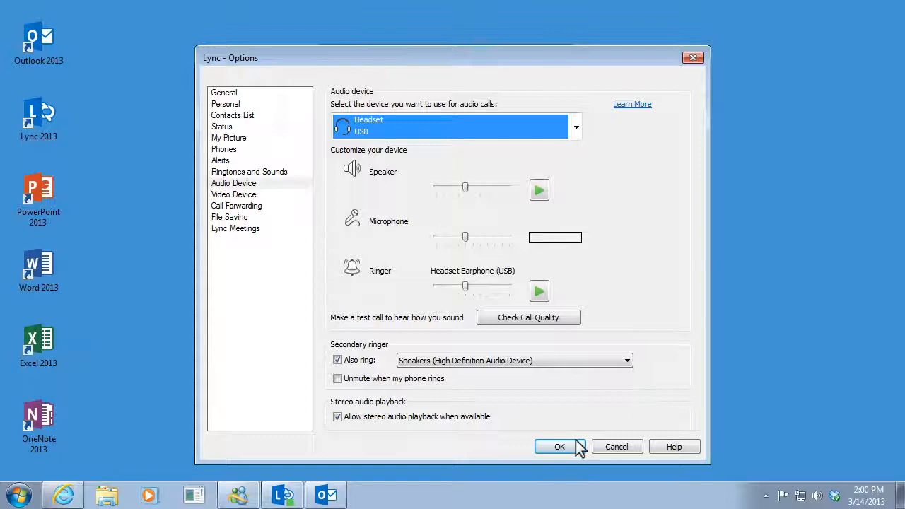
pyautogui.click(561, 447)
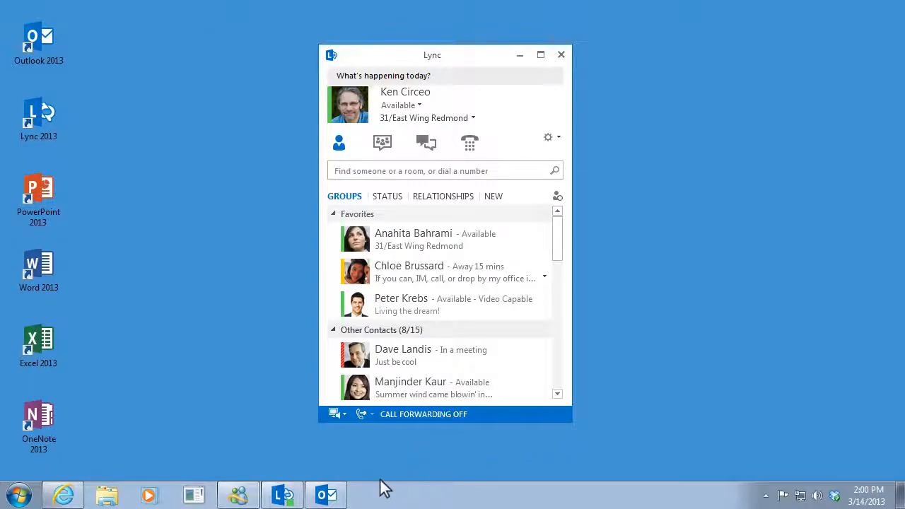
pyautogui.click(325, 496)
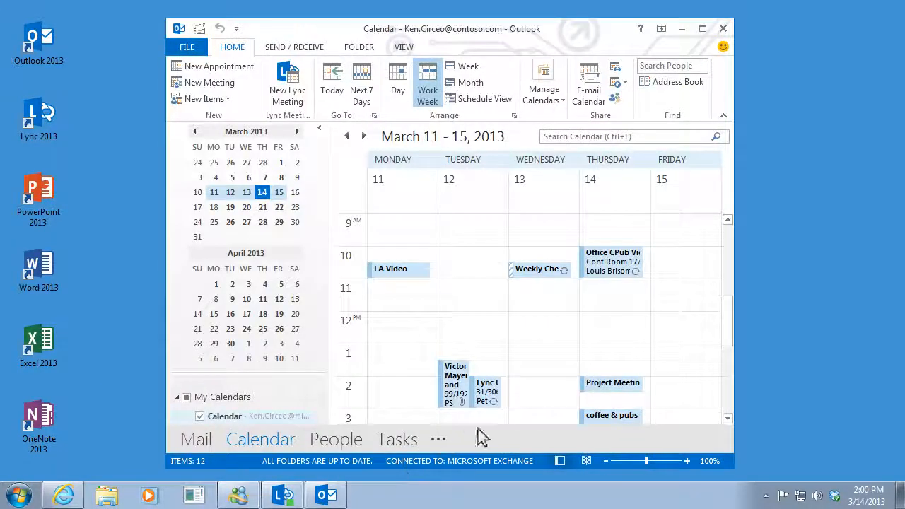
pyautogui.doubleClick(611, 382)
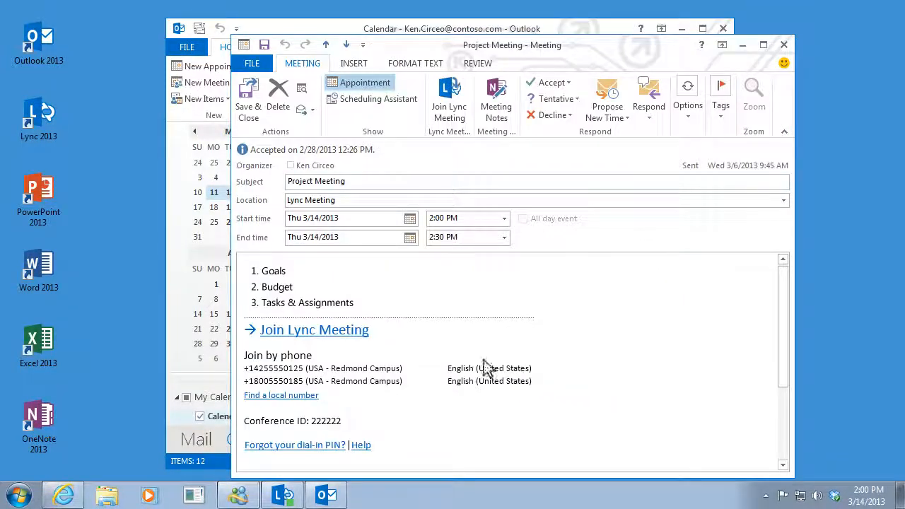
pyautogui.click(314, 330)
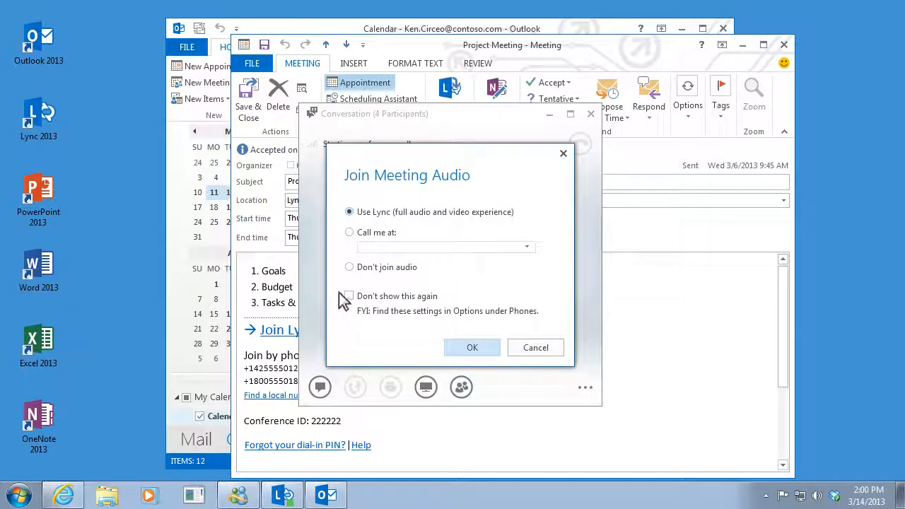
pyautogui.moveTo(446, 290)
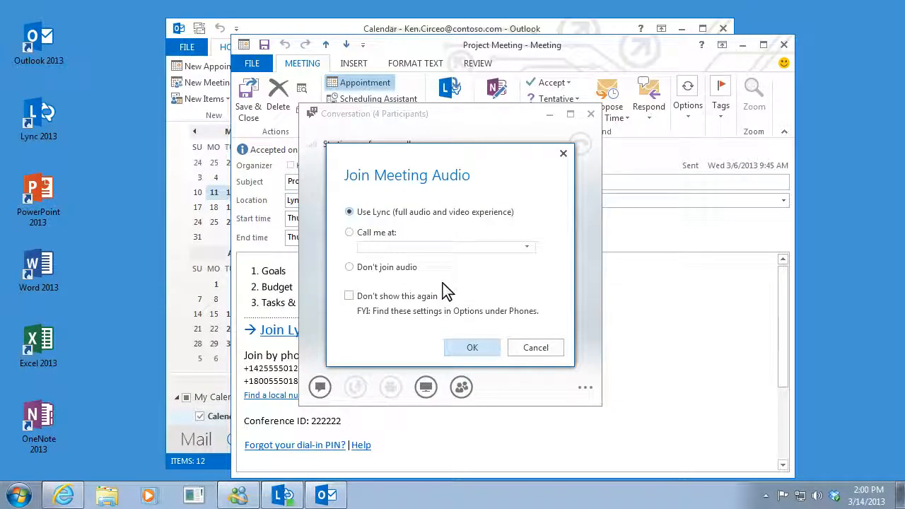
pyautogui.moveTo(413, 232)
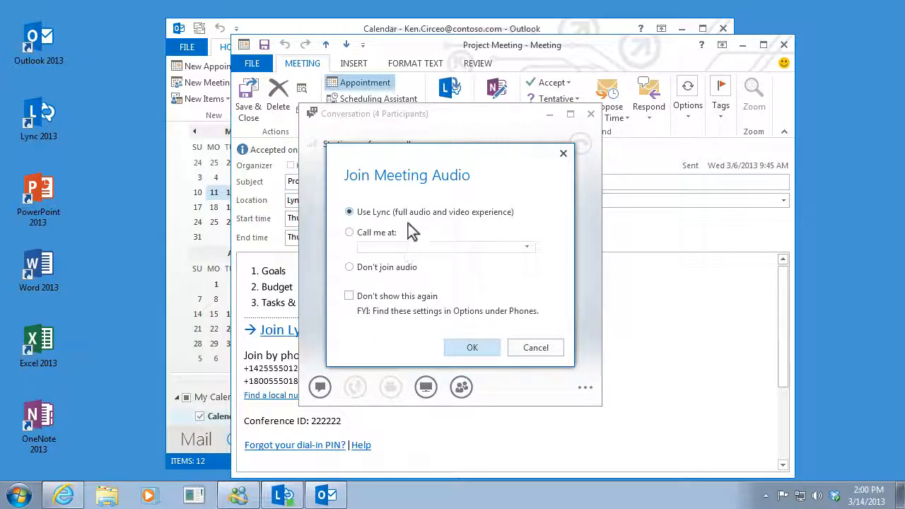
pyautogui.moveTo(413, 219)
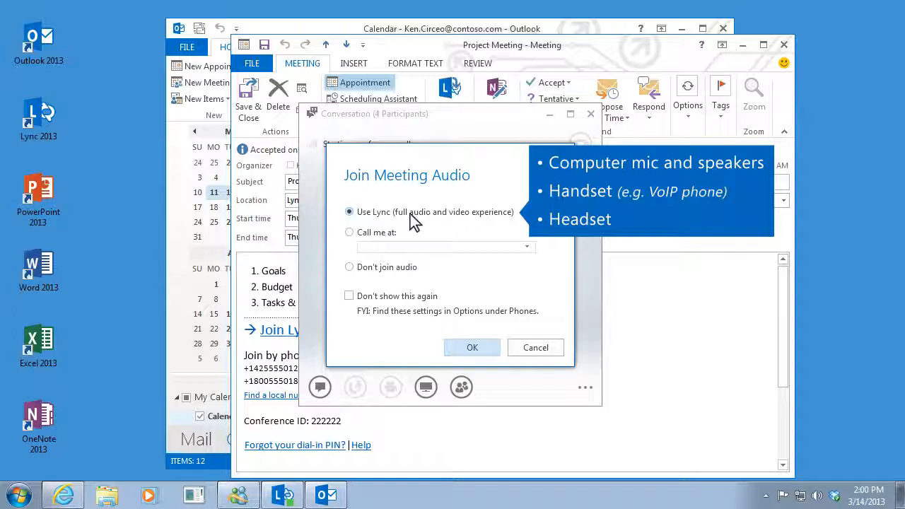
pyautogui.moveTo(409, 225)
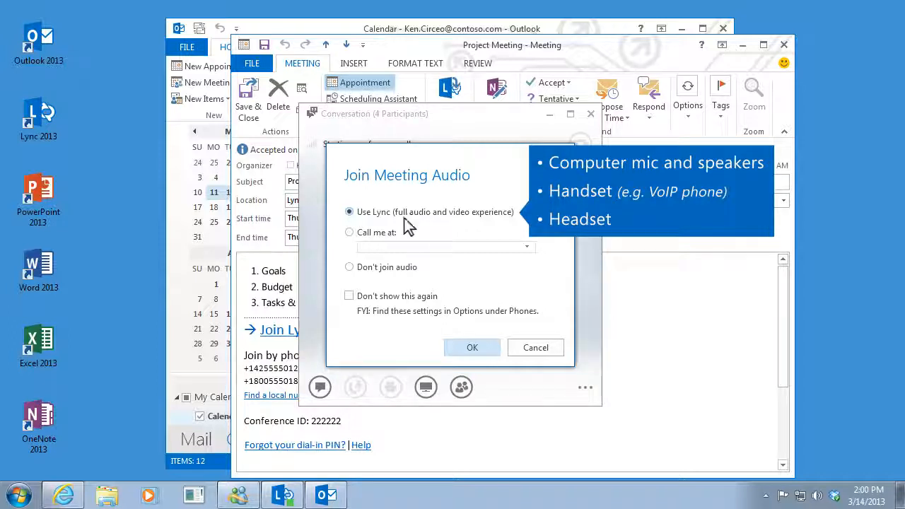
pyautogui.click(348, 232)
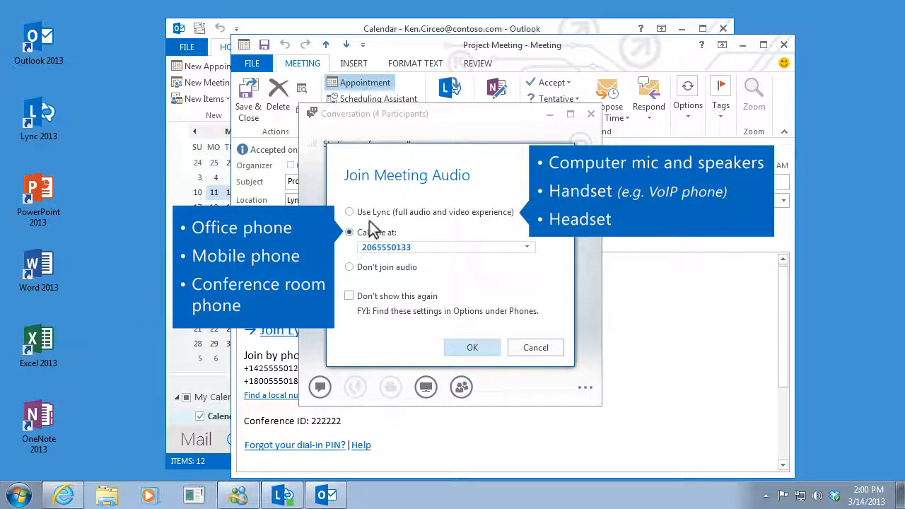
pyautogui.click(348, 212)
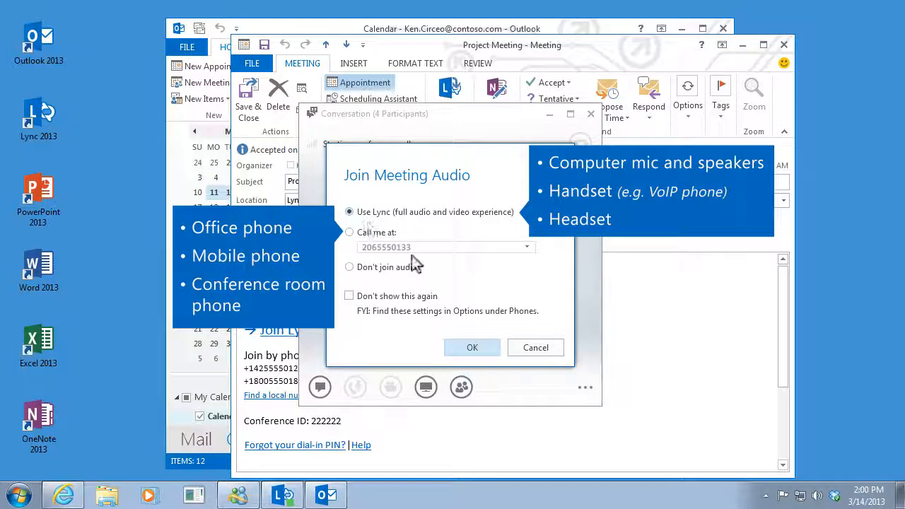
pyautogui.click(472, 348)
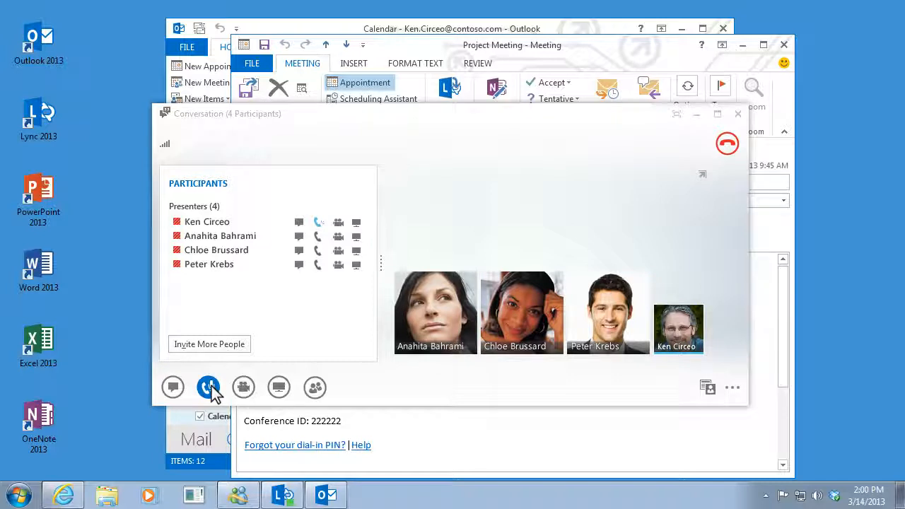
pyautogui.moveTo(130, 427)
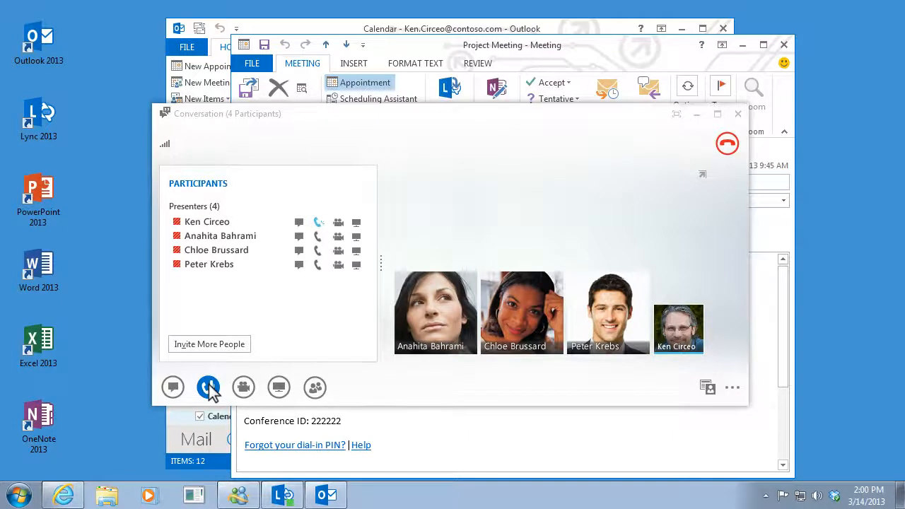
# Review the call's DEVICES list, then close the conversation window to leave the meeting.
pyautogui.click(208, 388)
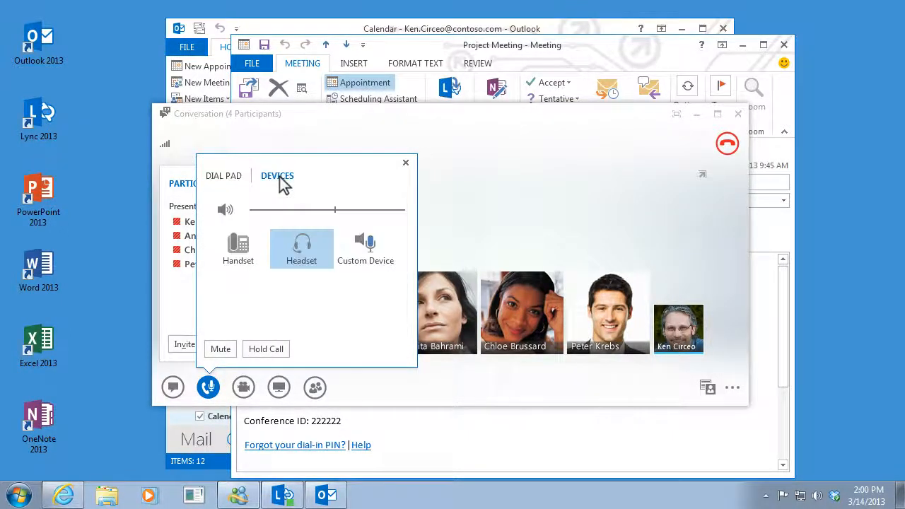
pyautogui.click(238, 249)
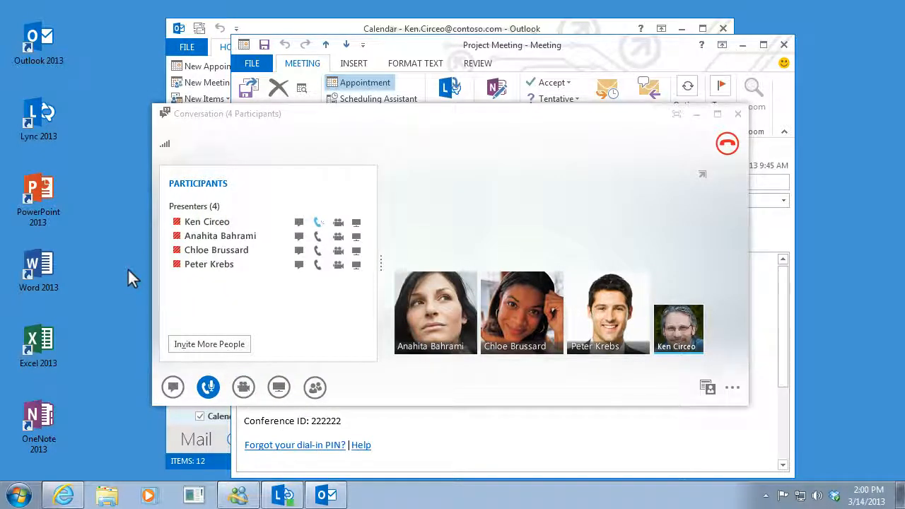
pyautogui.click(738, 113)
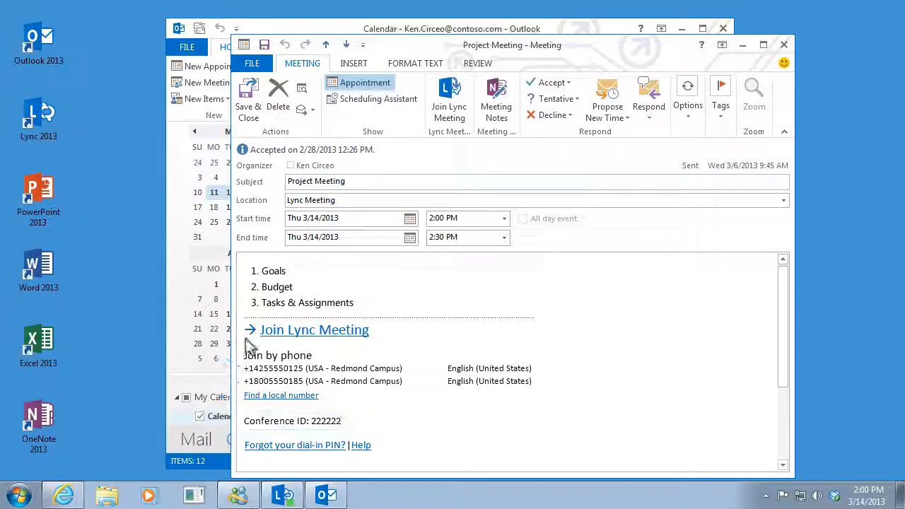
pyautogui.click(280, 394)
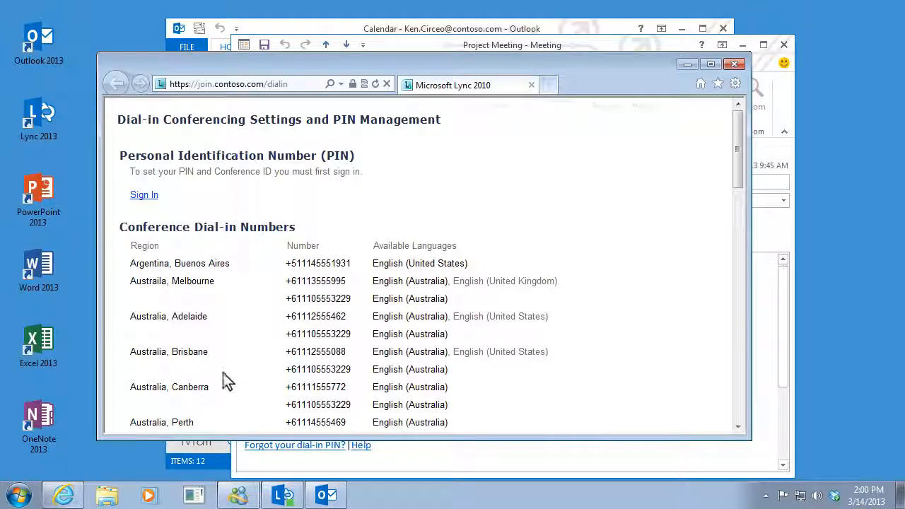
pyautogui.moveTo(357, 354)
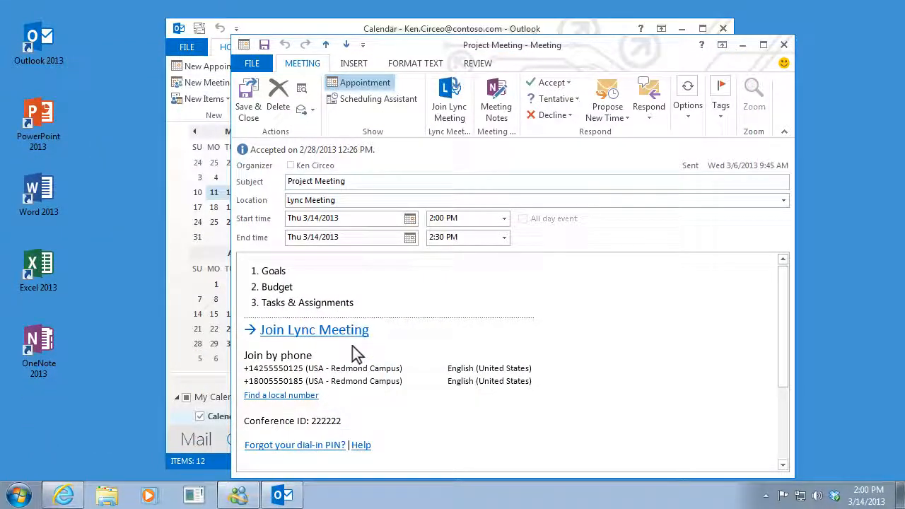
pyautogui.moveTo(351, 340)
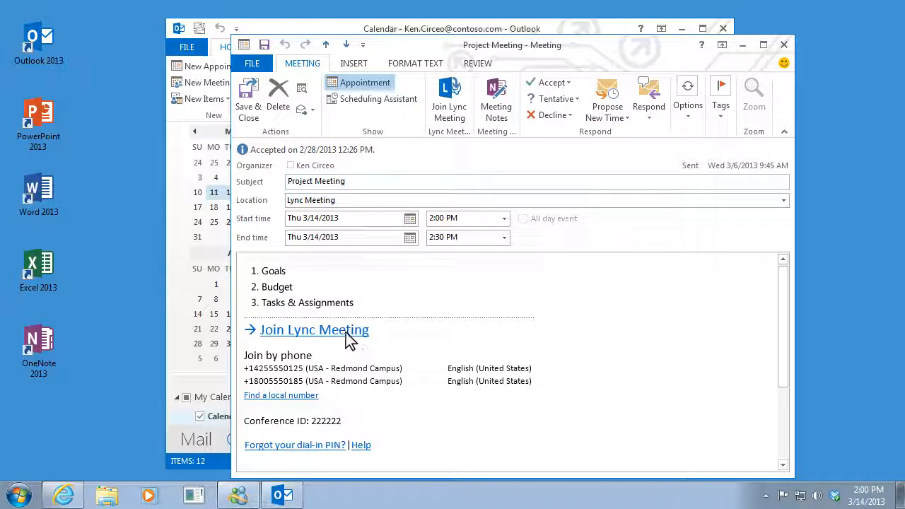
# Join the Project Meeting via Lync Web App in the browser, reaching the plug-in install prompt.
pyautogui.click(314, 330)
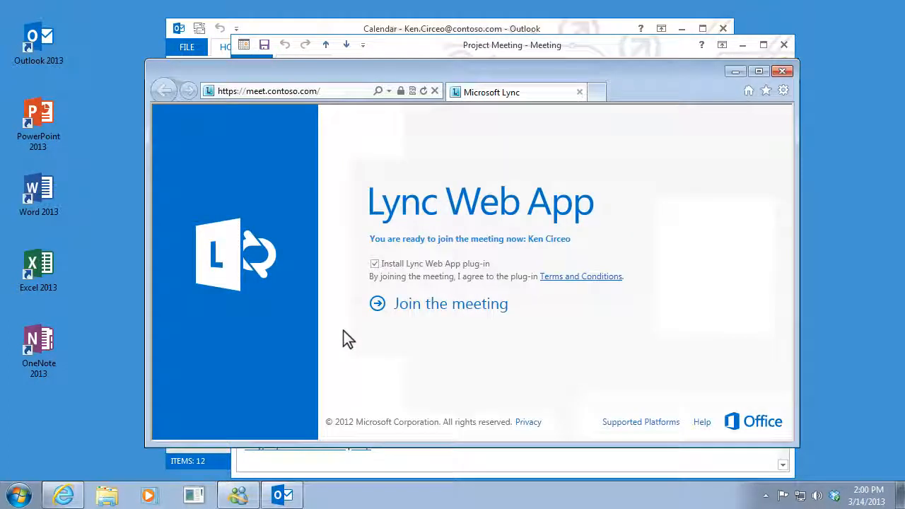
pyautogui.moveTo(465, 313)
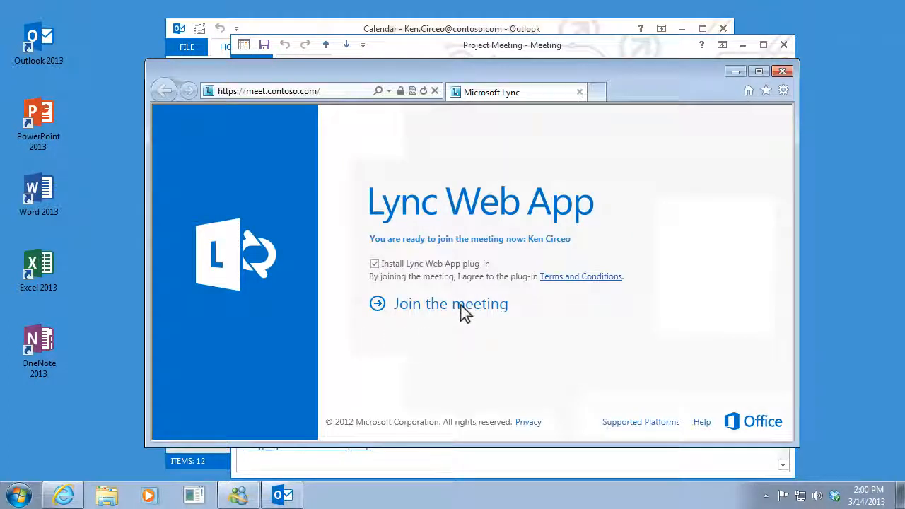
pyautogui.click(449, 303)
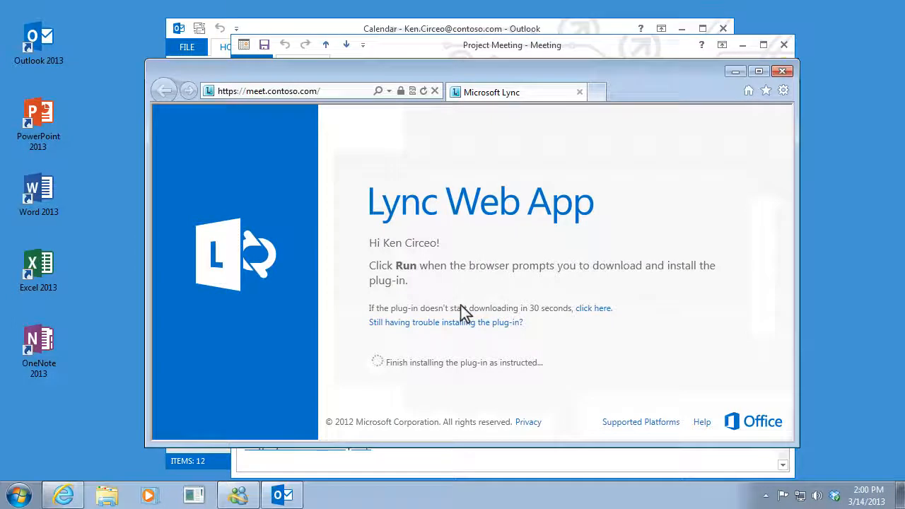